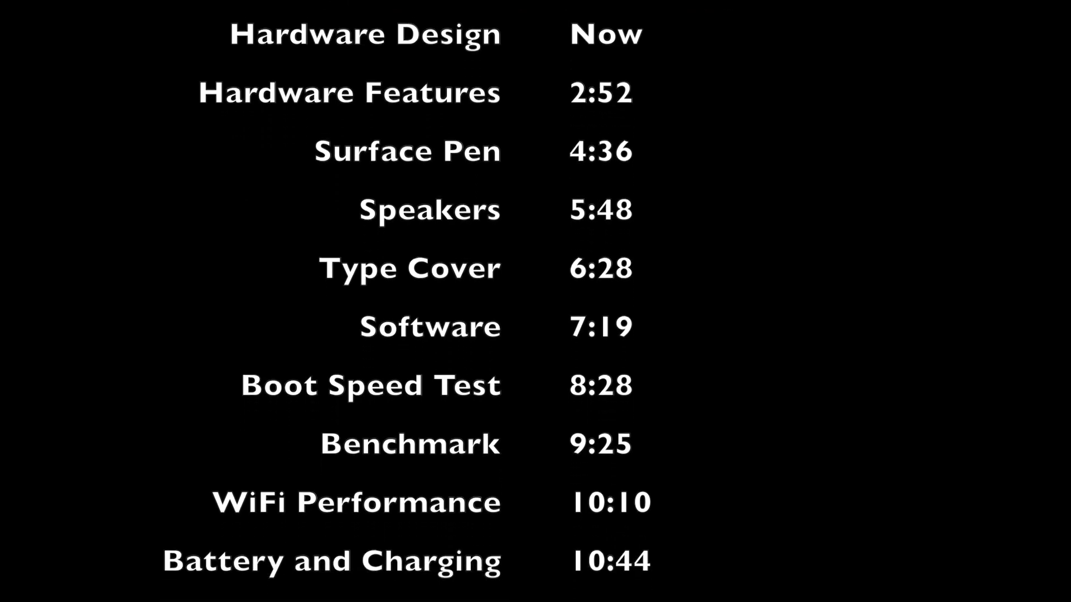
Step: Bring up the Balanced plan's sleep and brightness settings in Power Options
{"action": "scroll", "scroll_direction": "down", "scroll_amount": 3}
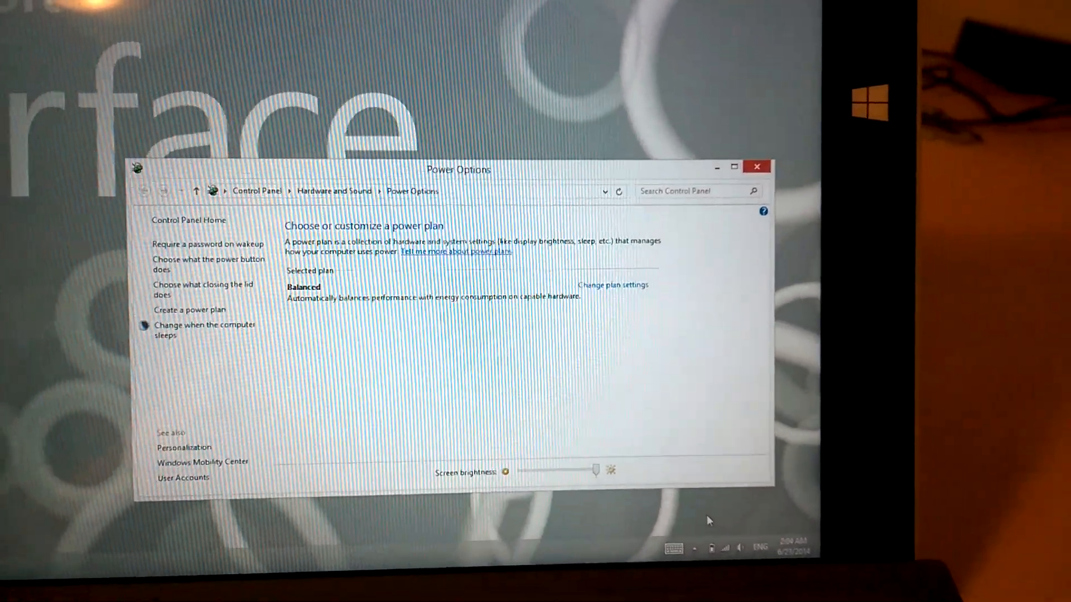
{"action": "left_click", "coordinate": [611, 286]}
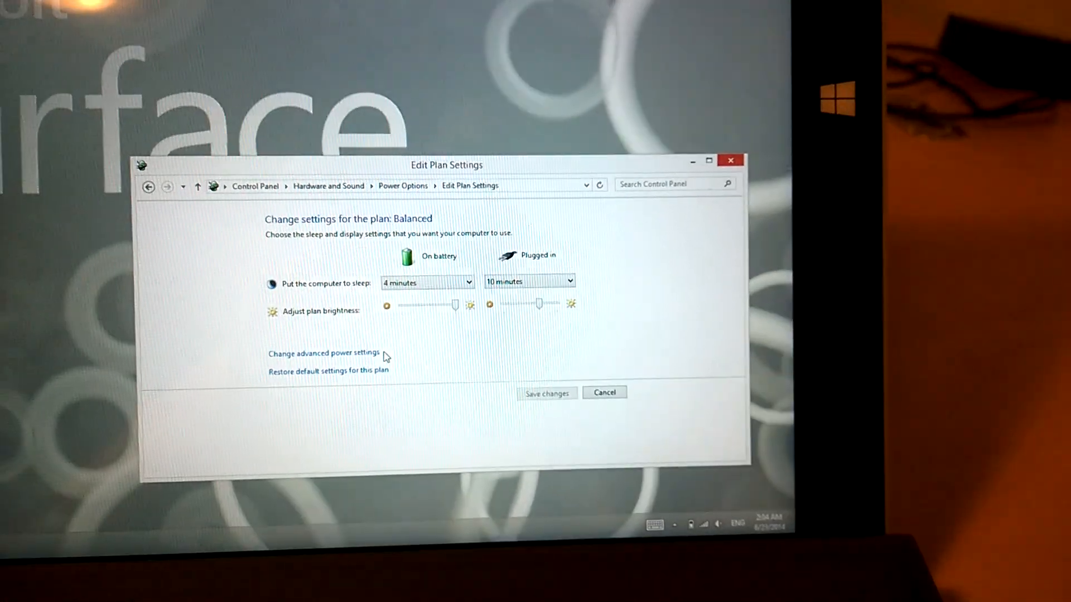
{"action": "left_click", "coordinate": [324, 352]}
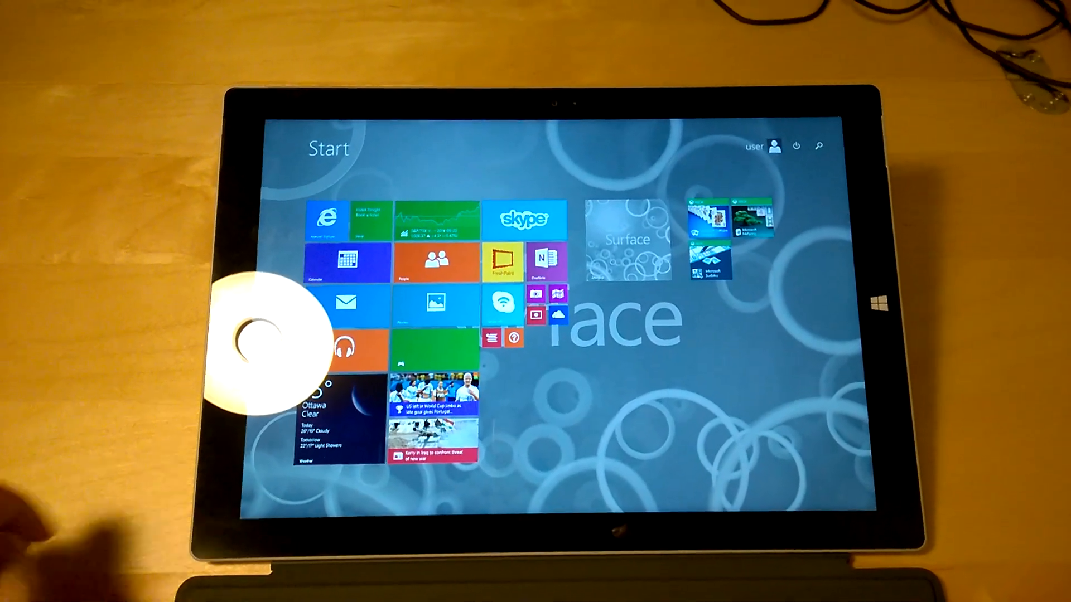
{"action": "left_click", "coordinate": [524, 220]}
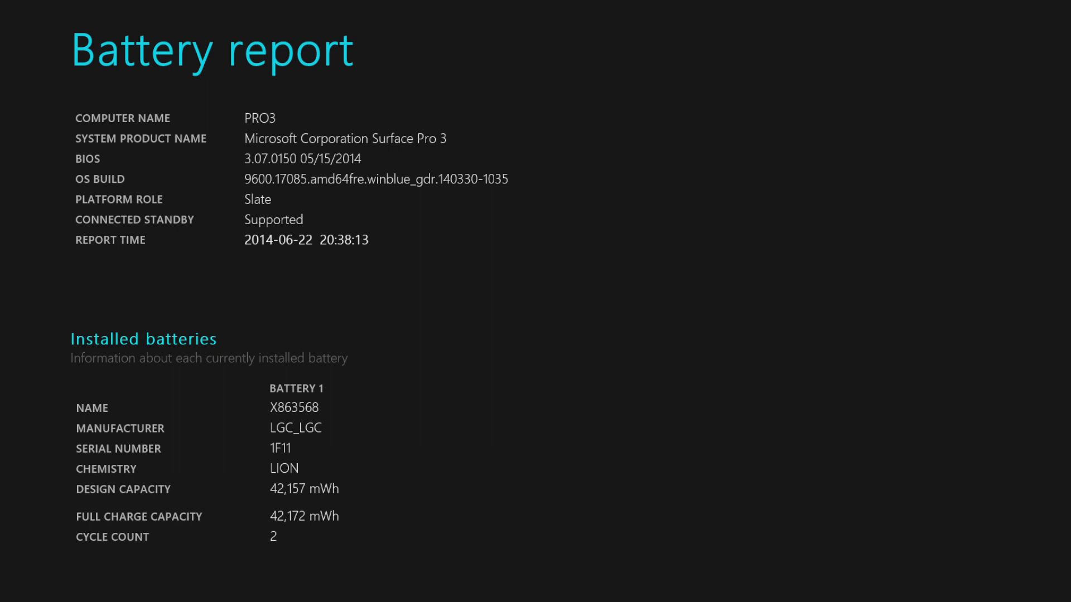
Step: Scroll the battery report from Installed batteries down to the Recent usage log
{"action": "scroll", "scroll_direction": "down", "scroll_amount": 3}
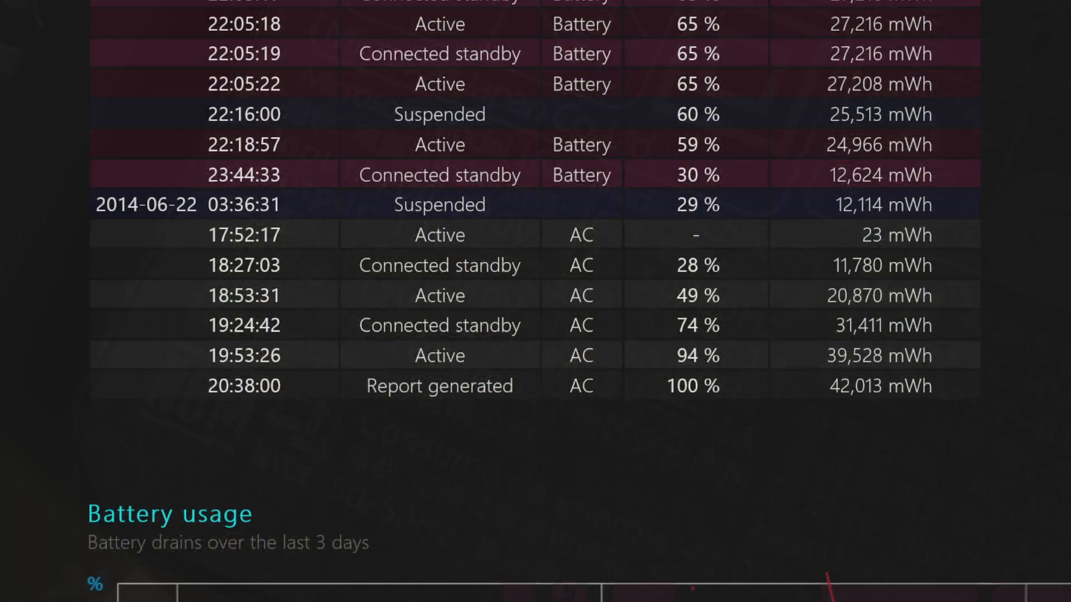